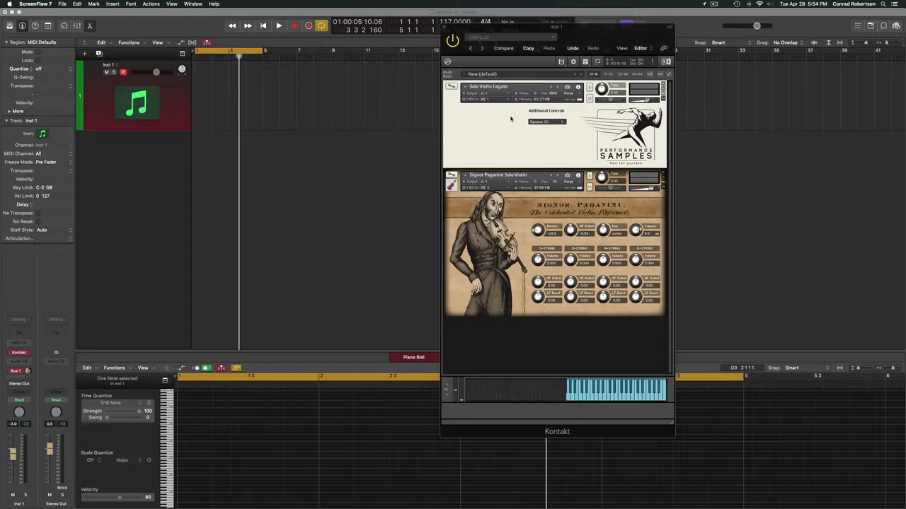
{"action": "mouse_move", "coordinate": [529, 206]}
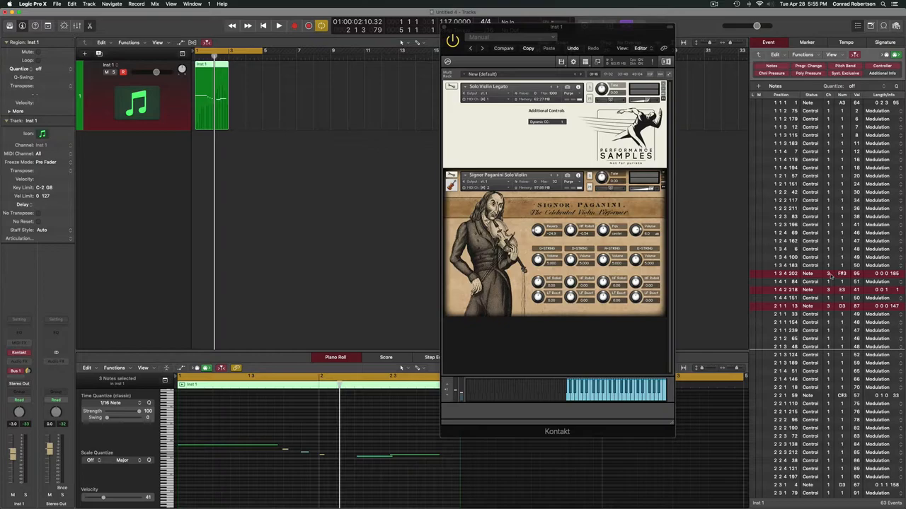
Step: Select a note event in the Event List of the recorded violin region
{"action": "left_click", "coordinate": [278, 26]}
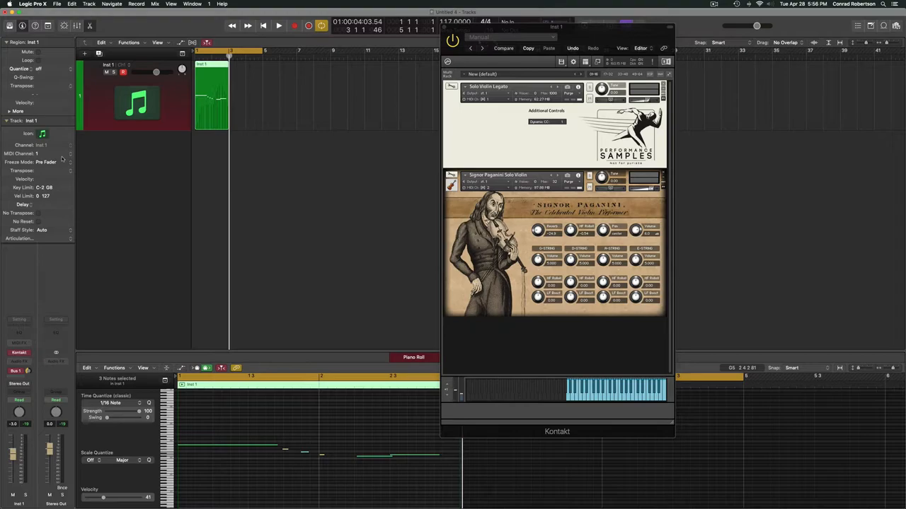
Step: Create a second violin track on MIDI channel 2 via New Track With Next MIDI Channel
{"action": "left_click", "coordinate": [89, 4]}
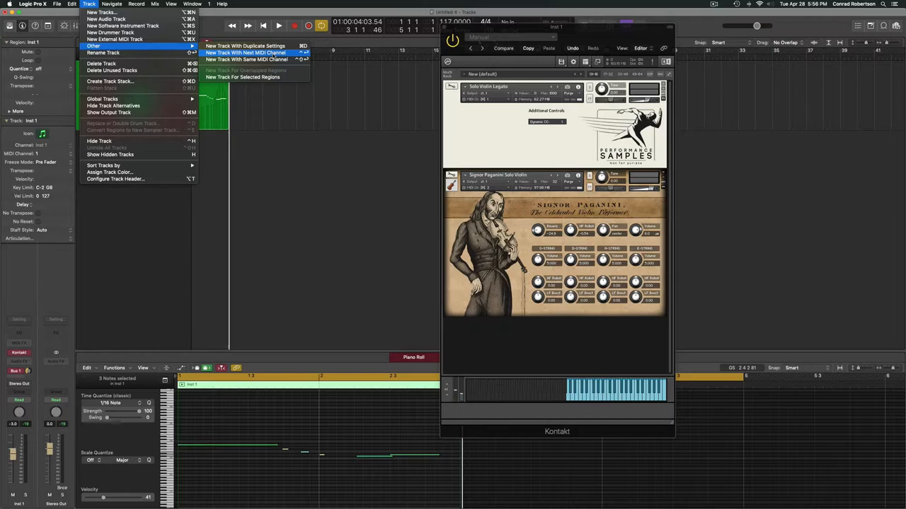
{"action": "left_click", "coordinate": [247, 52]}
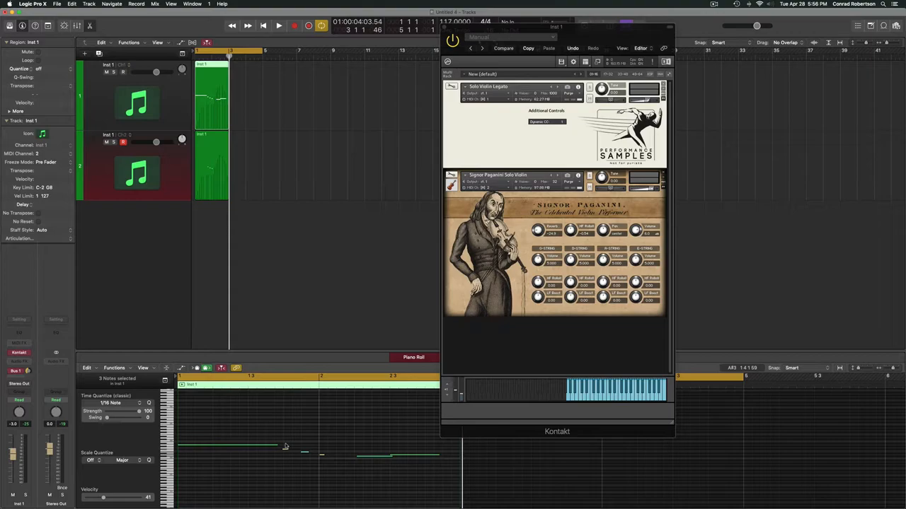
Step: Play back the violin part and stop to review the recorded notes
{"action": "left_click", "coordinate": [278, 26]}
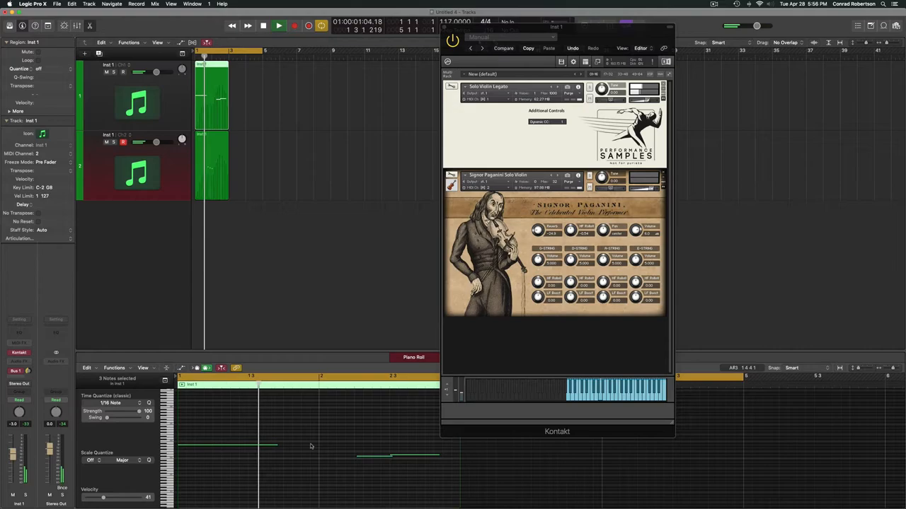
{"action": "left_click", "coordinate": [278, 26]}
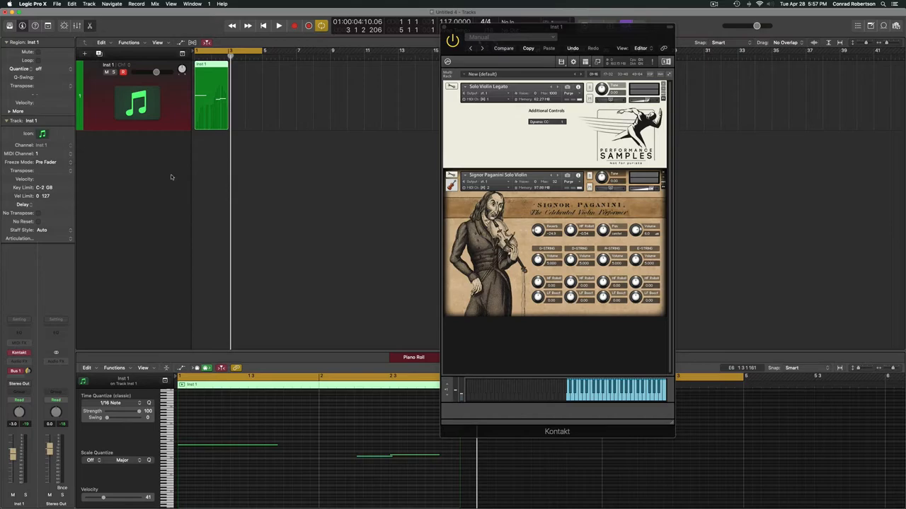
Step: Set the track to all MIDI channels, create a new articulation set and show the keyboard
{"action": "left_click", "coordinate": [39, 145]}
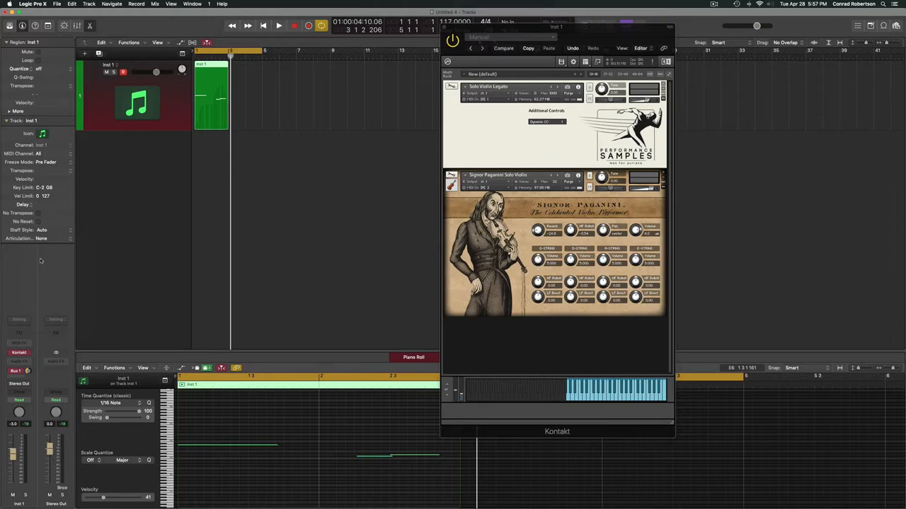
{"action": "left_click", "coordinate": [192, 4]}
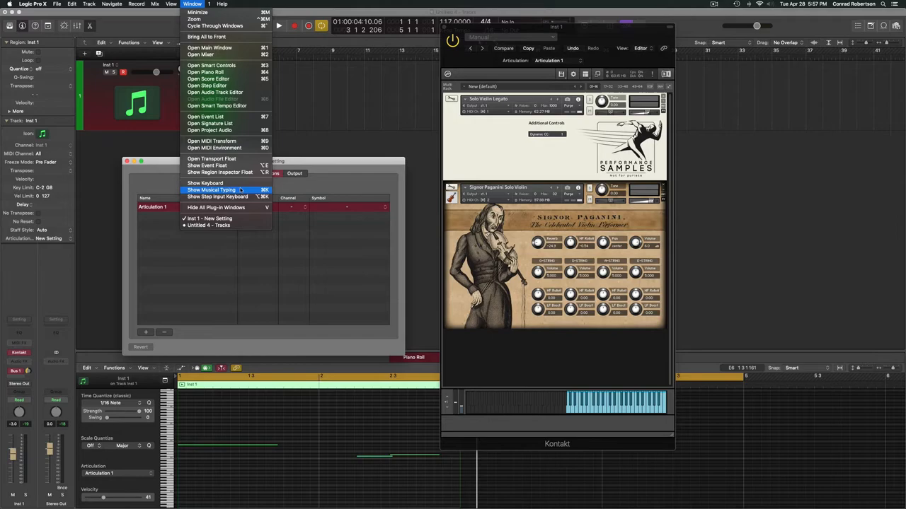
{"action": "left_click", "coordinate": [205, 184]}
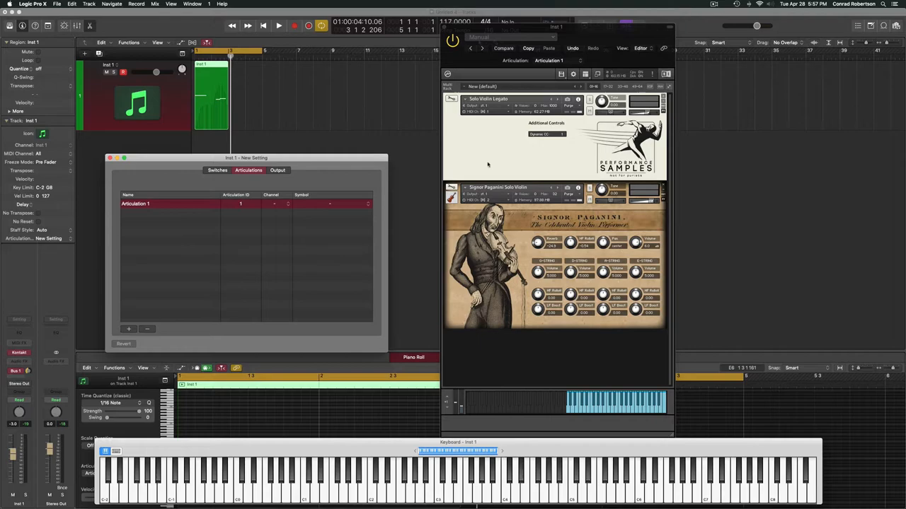
Step: Name the articulations Legato and Spiccato and set both switches to Note On (C2 and D2)
{"action": "type", "text": "Legato"}
{"action": "type", "text": "Spiccato"}
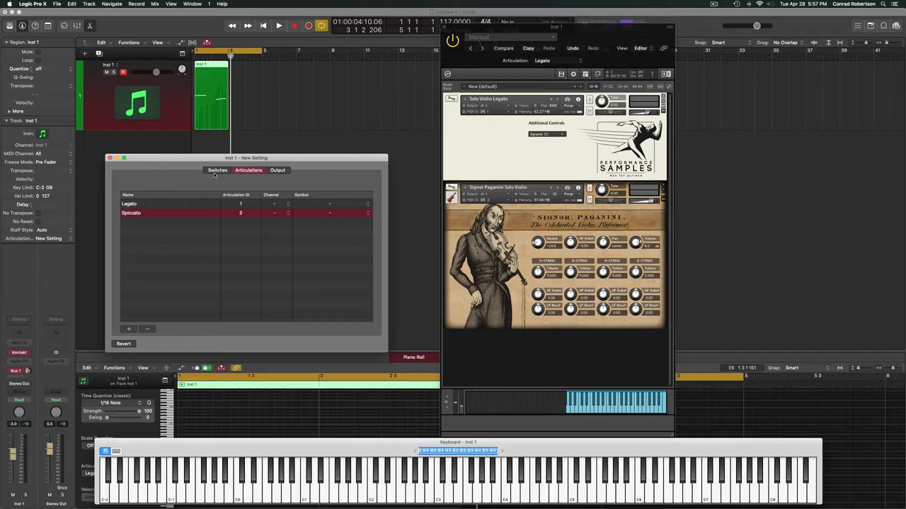
{"action": "left_click", "coordinate": [217, 170]}
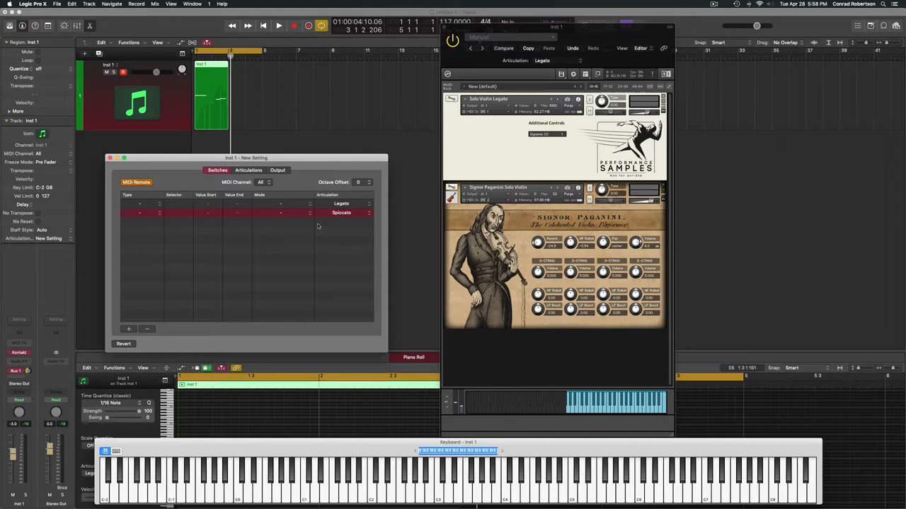
{"action": "mouse_move", "coordinate": [276, 230]}
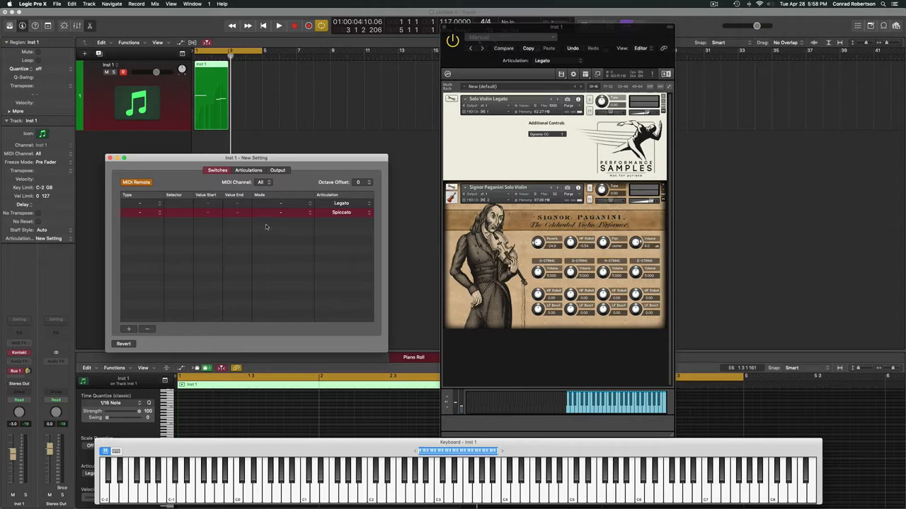
{"action": "left_click", "coordinate": [139, 204]}
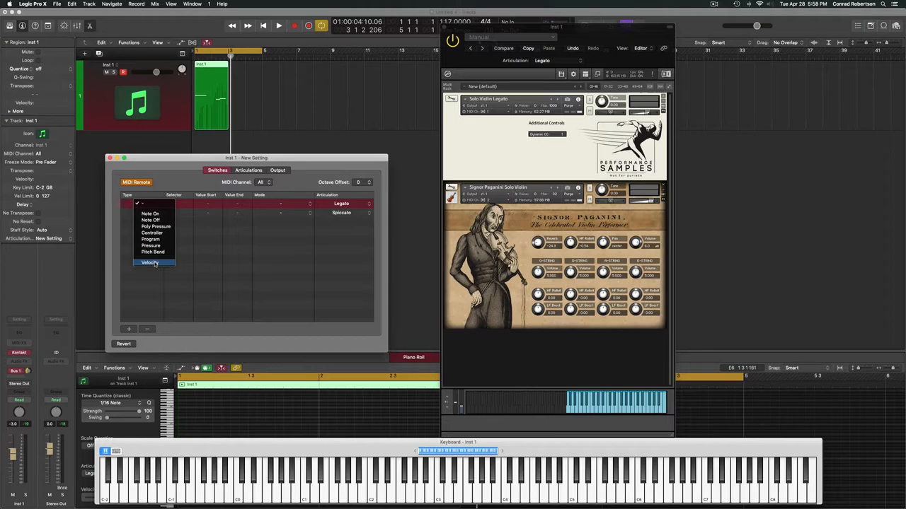
{"action": "left_click", "coordinate": [150, 213]}
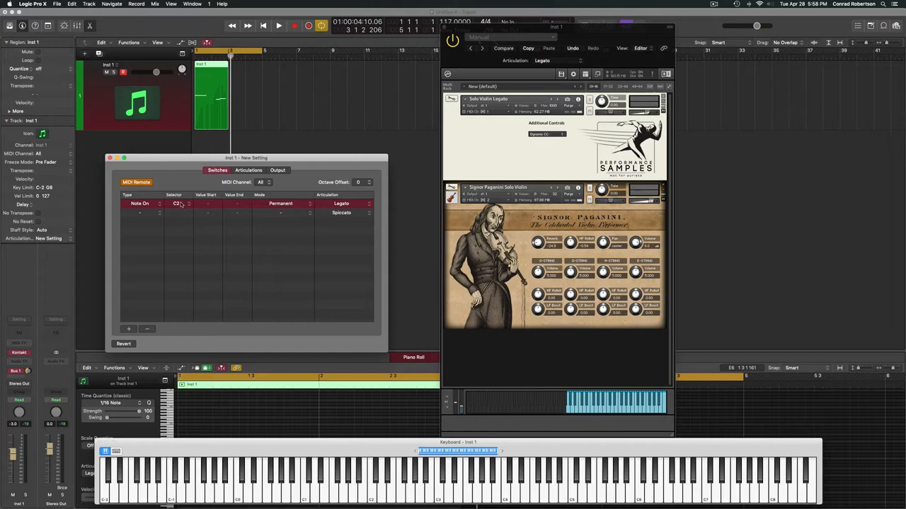
{"action": "left_click", "coordinate": [140, 212]}
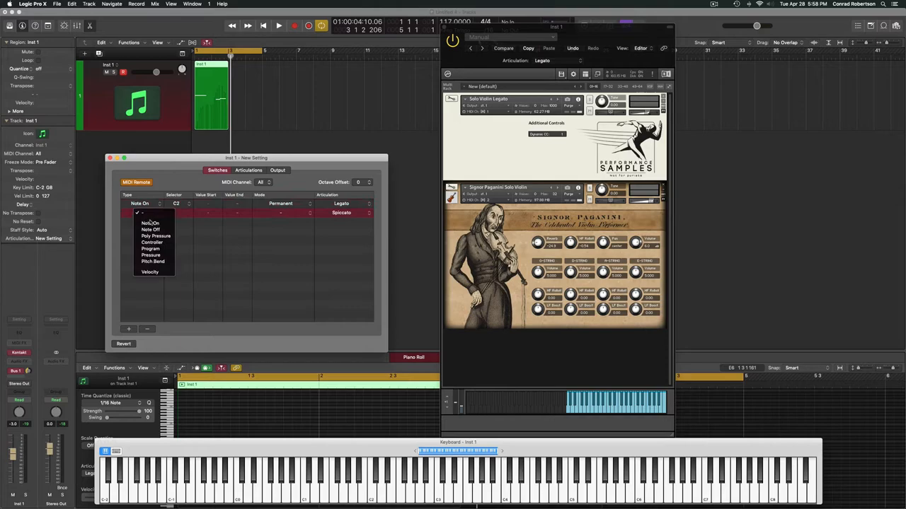
{"action": "left_click", "coordinate": [150, 223]}
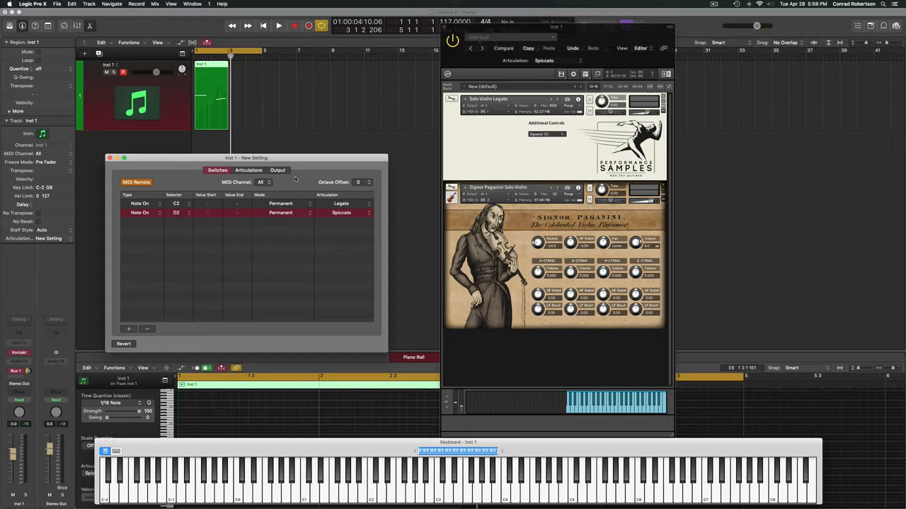
Step: Set Legato's output to Program on channel 1 and Spiccato's output to Program as well
{"action": "left_click", "coordinate": [277, 170]}
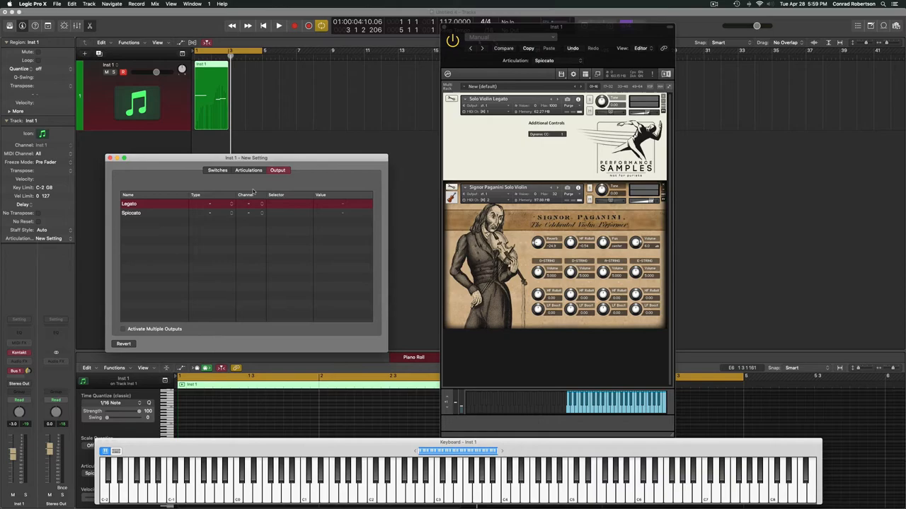
{"action": "left_click", "coordinate": [227, 203]}
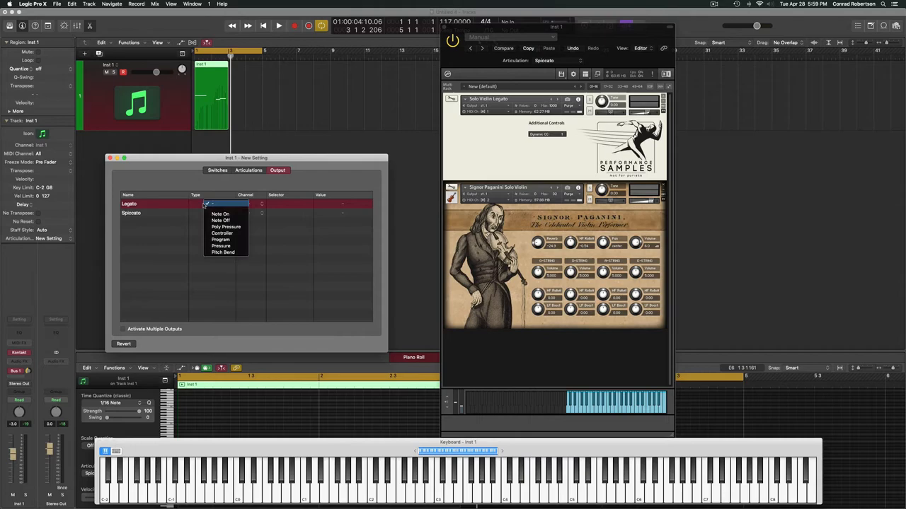
{"action": "left_click", "coordinate": [221, 239]}
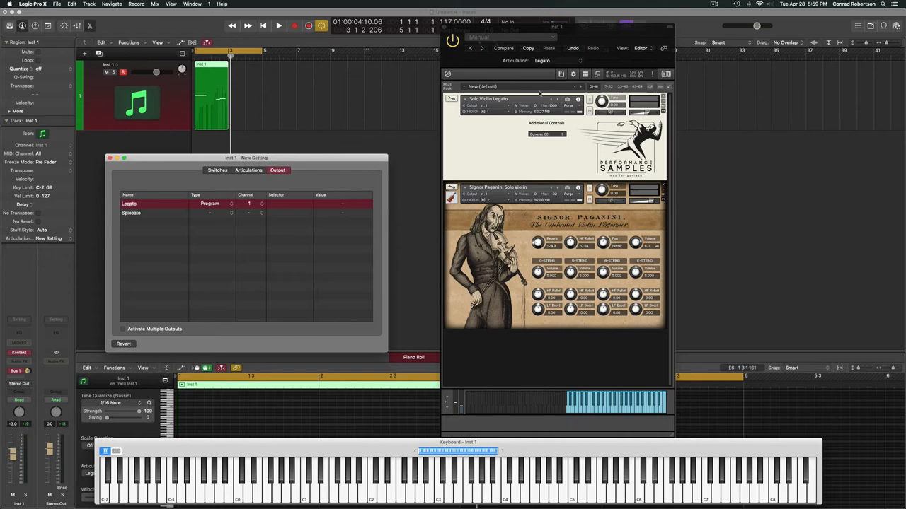
{"action": "left_click", "coordinate": [220, 213]}
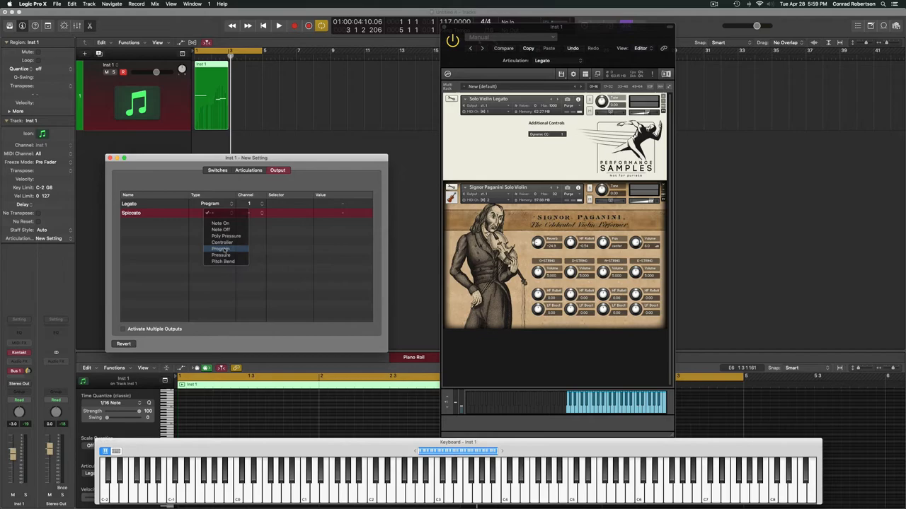
{"action": "left_click", "coordinate": [221, 248]}
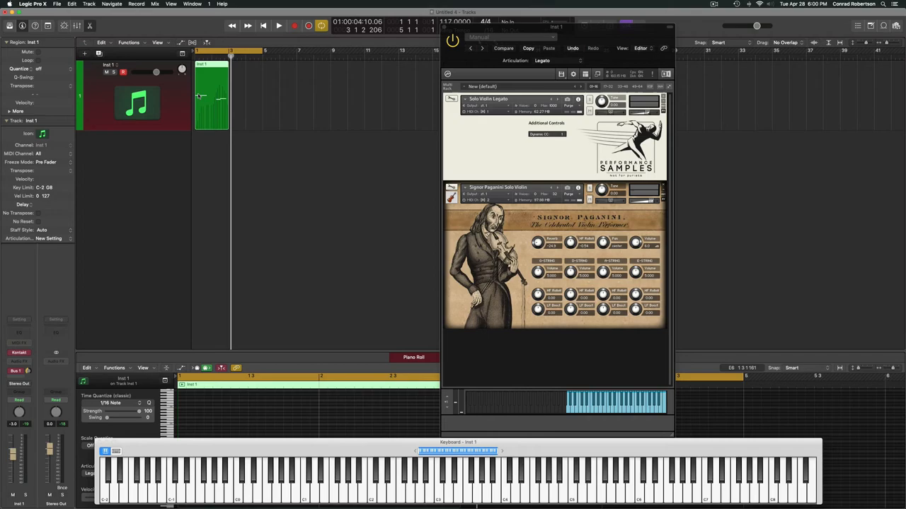
Step: Delete the old recorded region from the violin track and start playback
{"action": "left_click", "coordinate": [278, 25]}
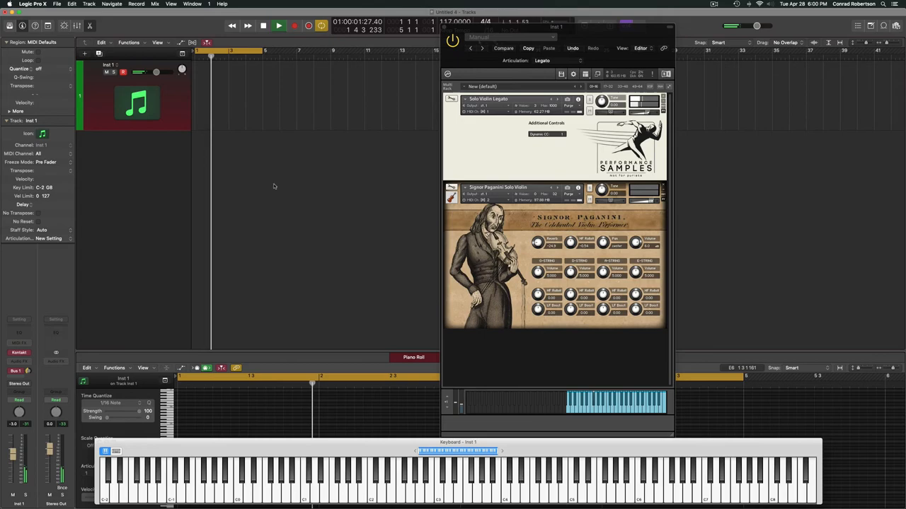
{"action": "left_click", "coordinate": [278, 26]}
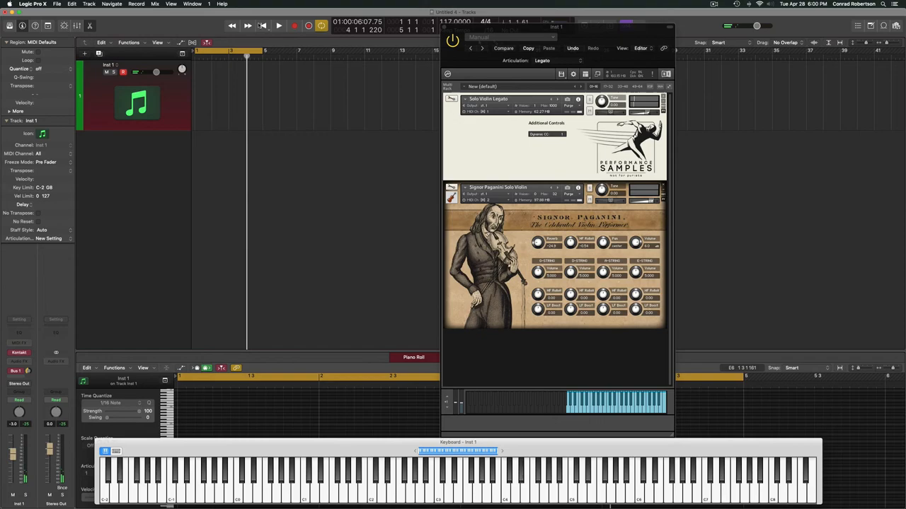